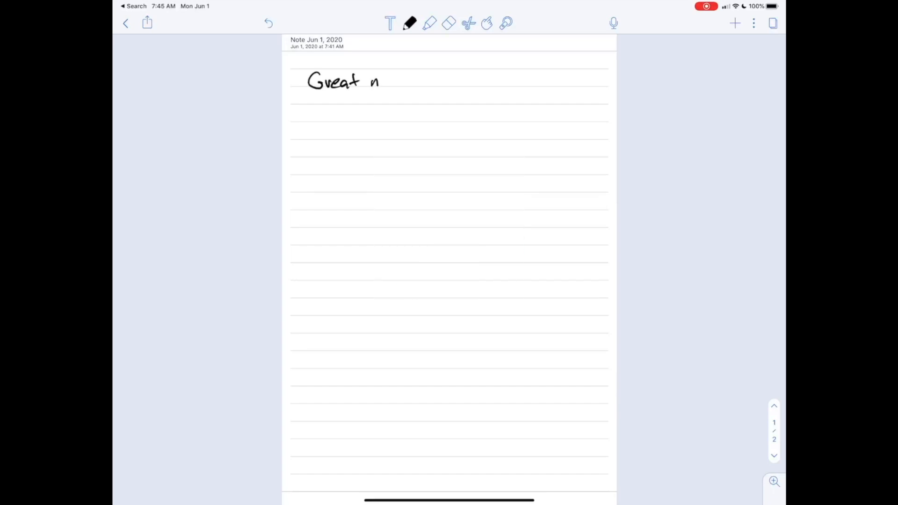
- Handwrite the heading 'Great note taking App' and sketch three overlapping circles with a shaded overlap
{"action": "left_click_drag", "start_coordinate": [380, 81], "coordinate": [413, 82]}
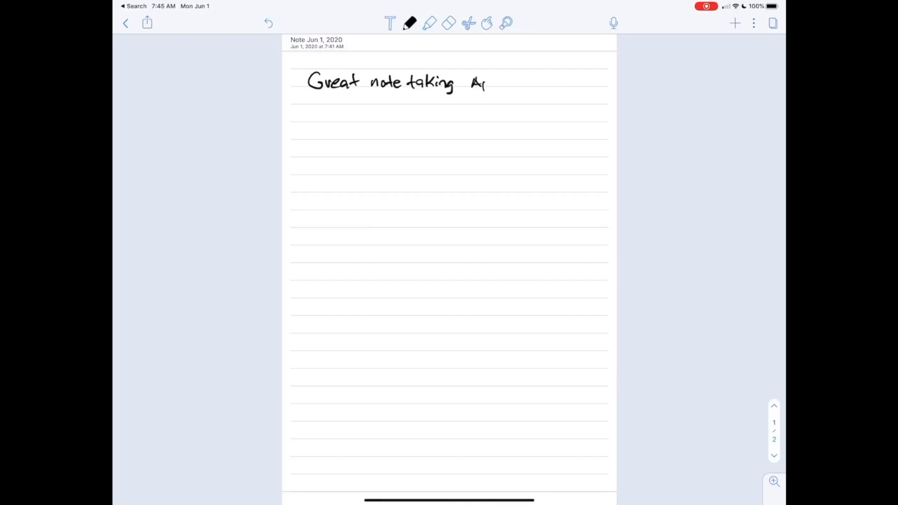
{"action": "left_click_drag", "start_coordinate": [475, 84], "coordinate": [498, 88]}
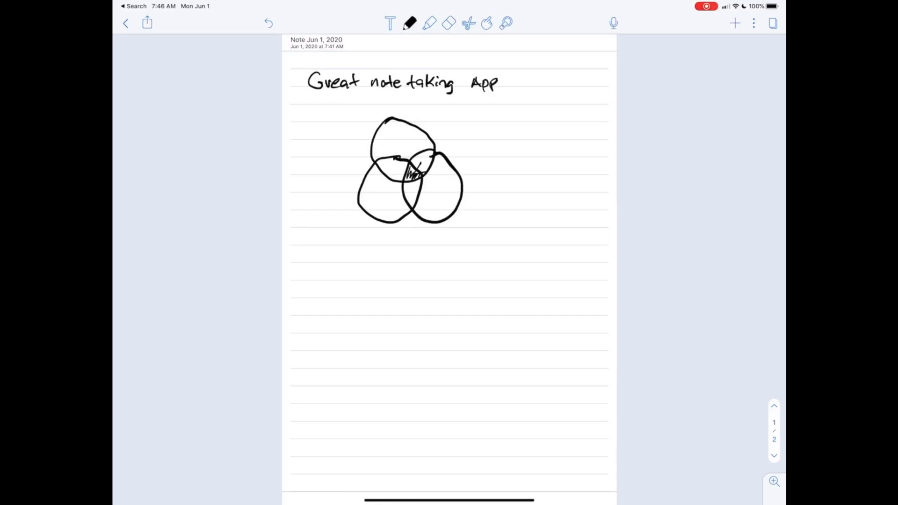
{"action": "left_click_drag", "start_coordinate": [415, 172], "coordinate": [498, 118]}
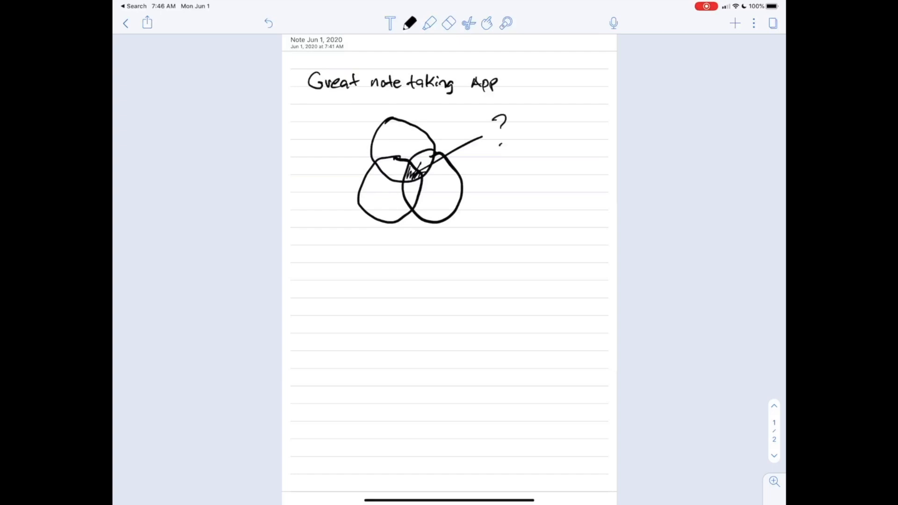
{"action": "left_click", "coordinate": [469, 22]}
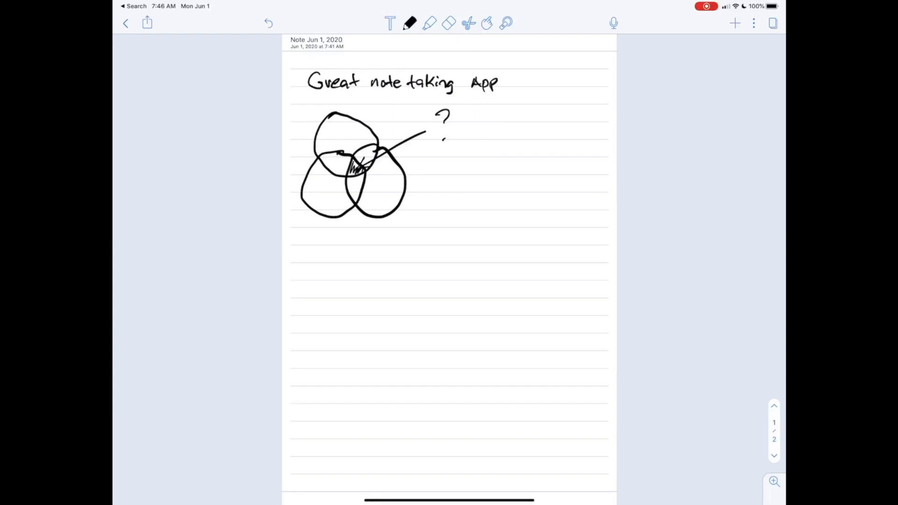
- Handwrite 'Double Tap' beside the diagram, draw a long line under it, and begin renaming the note
{"action": "left_click_drag", "start_coordinate": [493, 167], "coordinate": [567, 140]}
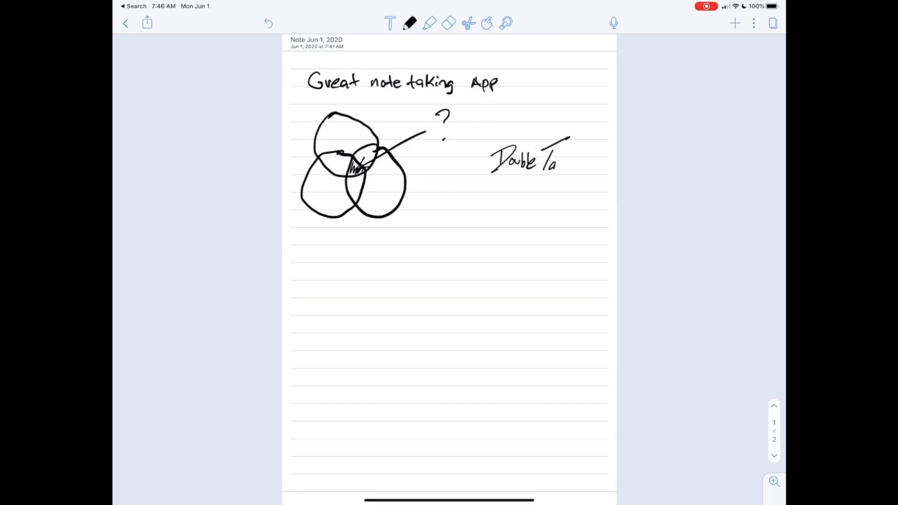
{"action": "left_click", "coordinate": [449, 22]}
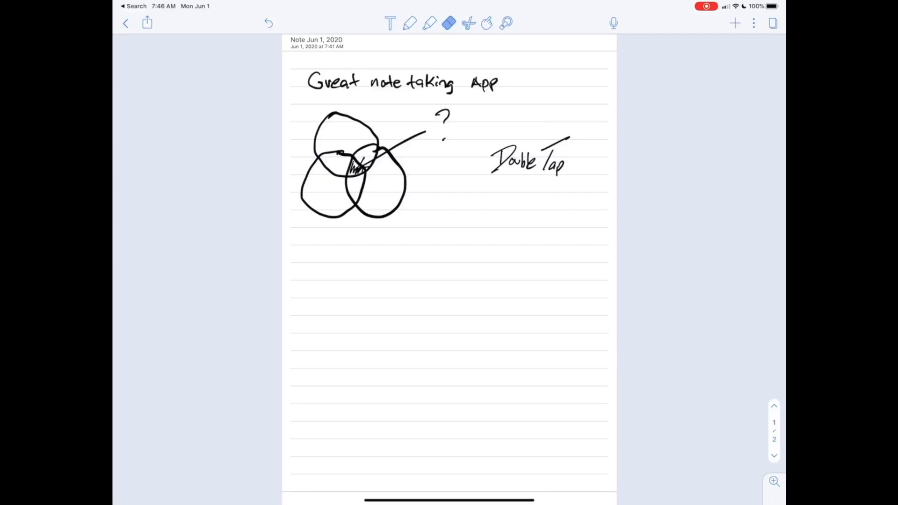
{"action": "left_click_drag", "start_coordinate": [305, 231], "coordinate": [616, 230]}
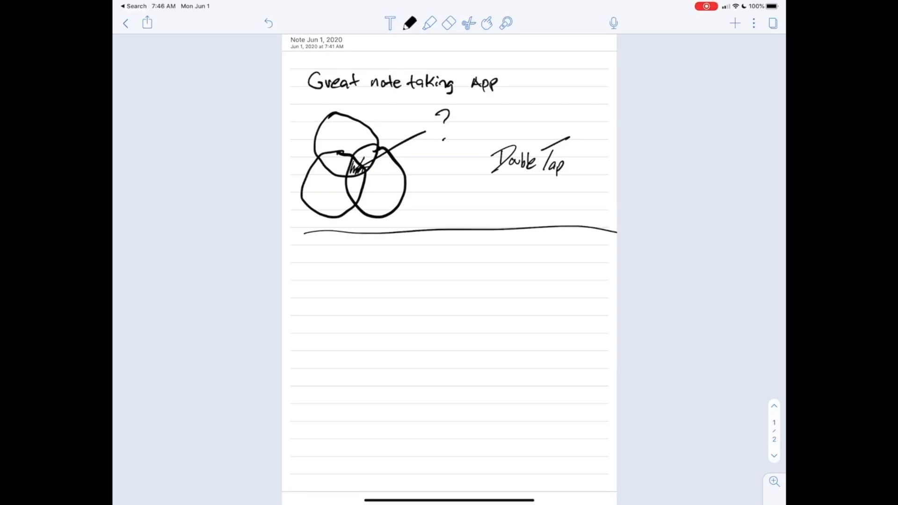
{"action": "left_click", "coordinate": [317, 46]}
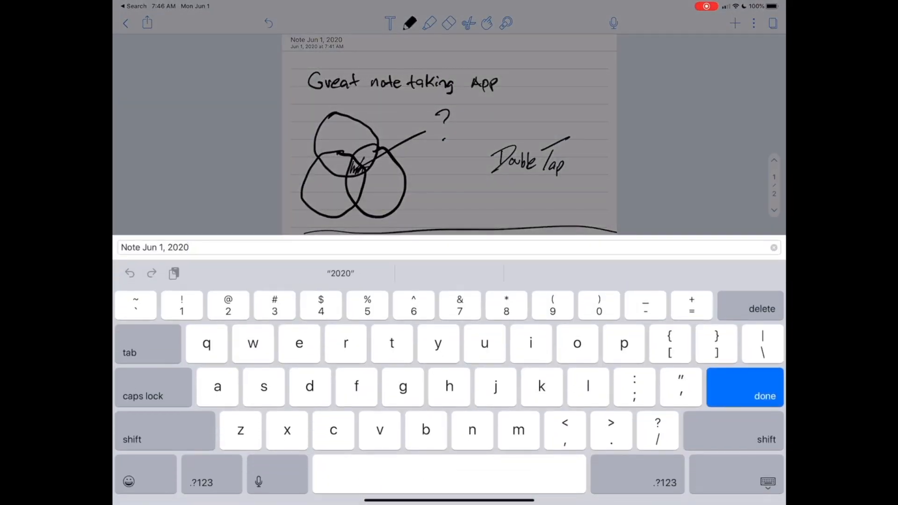
- Extend the note title to 'Note Jun 1, 2020 notes with bo…' and confirm it
{"action": "type", "text": "notes"}
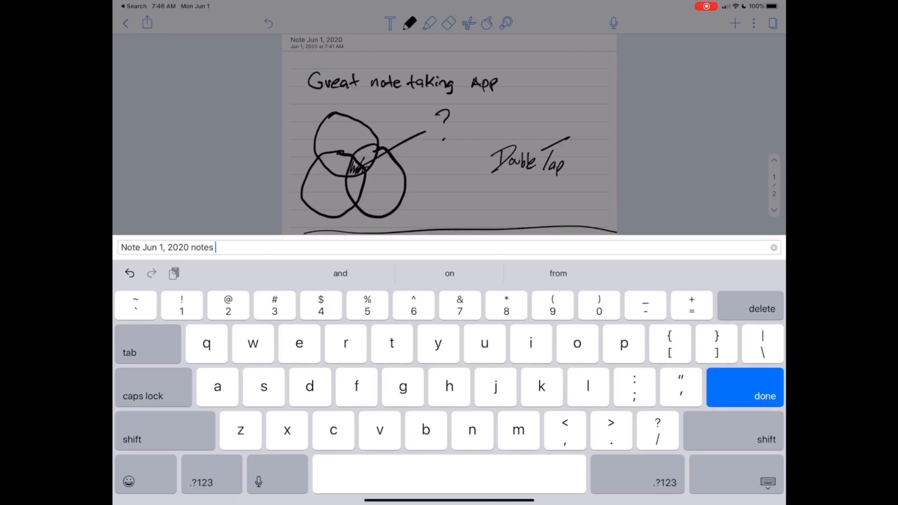
{"action": "type", "text": "with"}
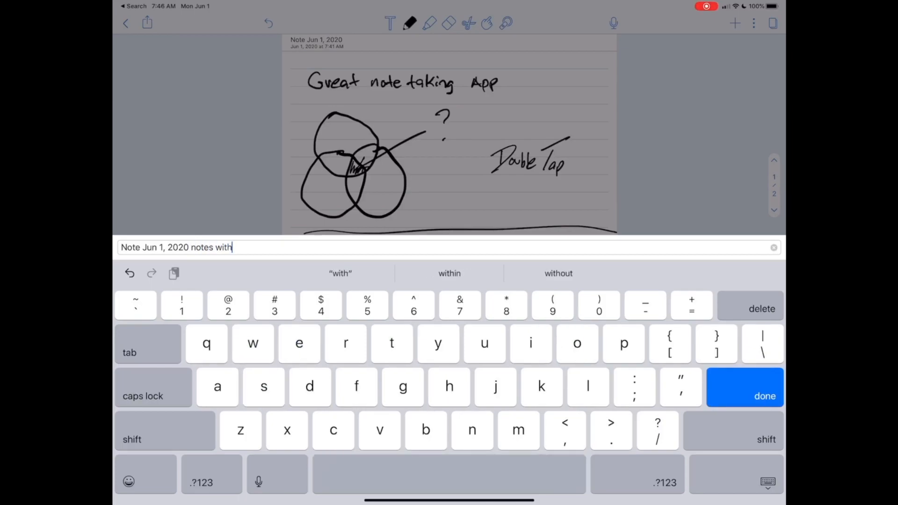
{"action": "type", "text": "bo"}
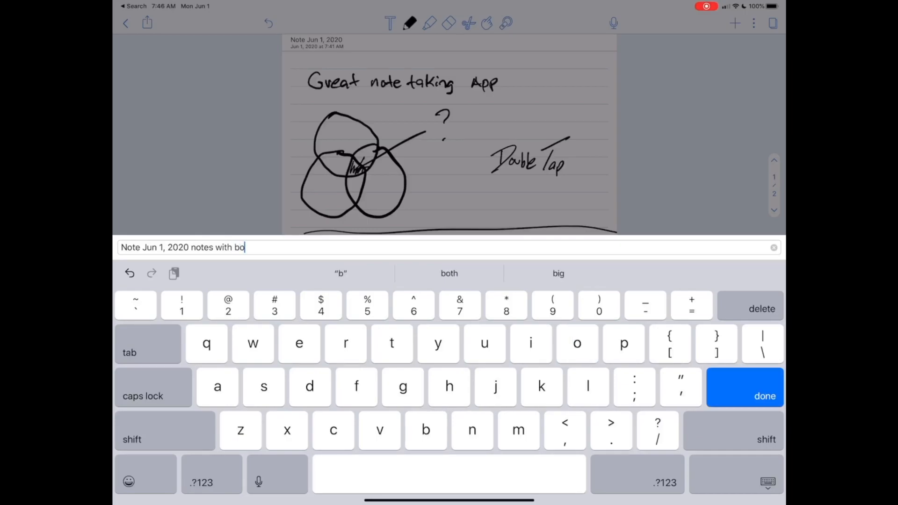
{"action": "left_click", "coordinate": [764, 396]}
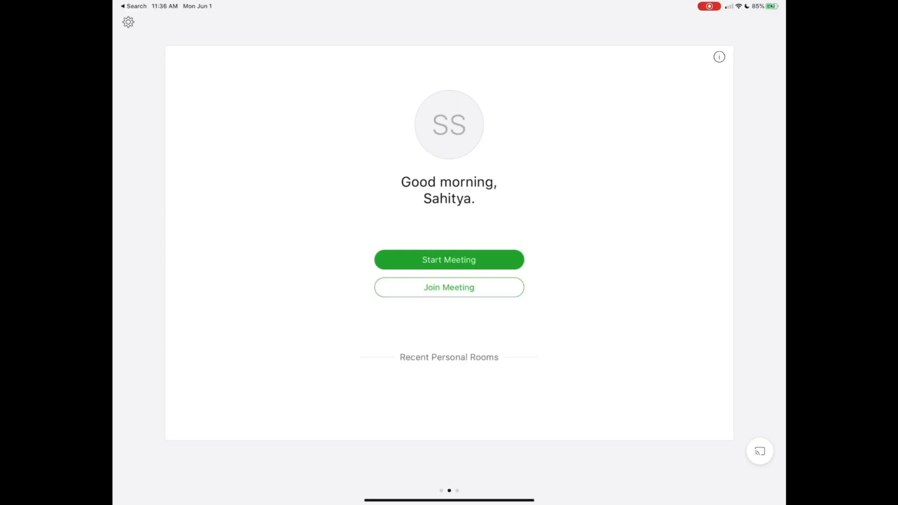
- Start a meeting in the Webex personal room and connect its audio
{"action": "left_click", "coordinate": [448, 259]}
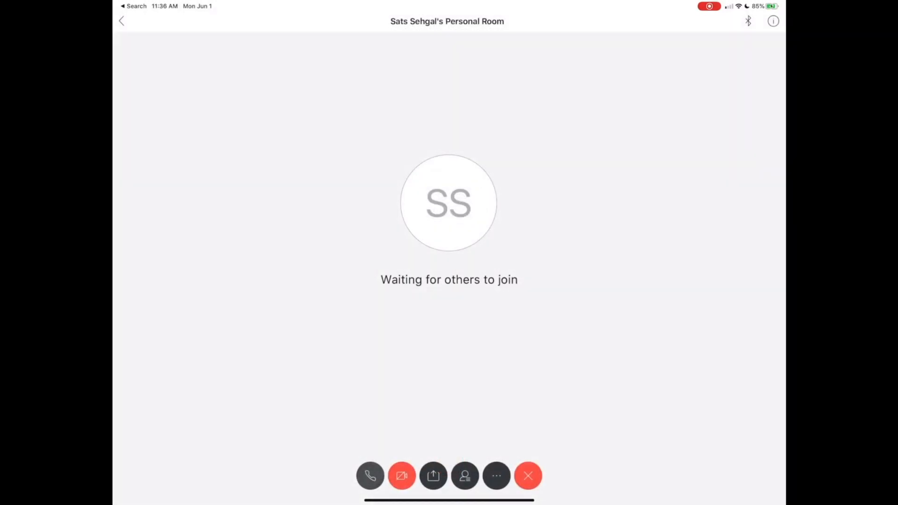
{"action": "left_click", "coordinate": [371, 475]}
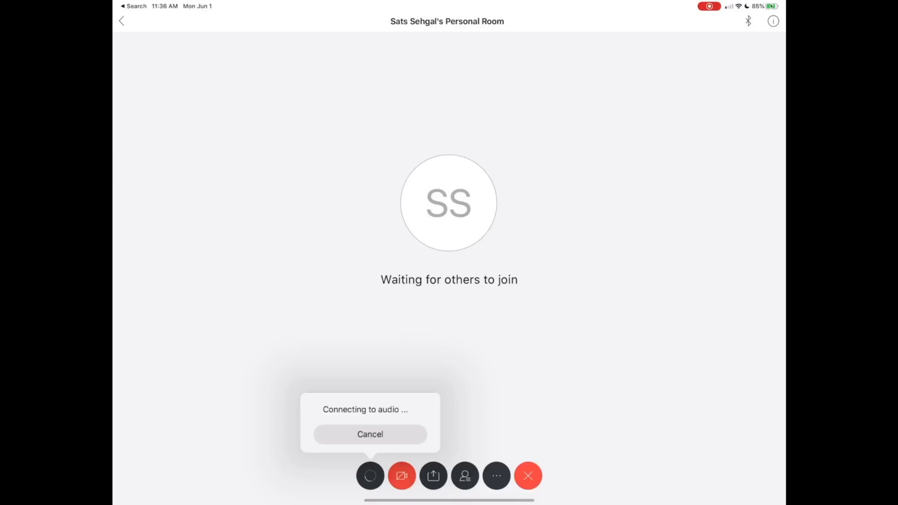
{"action": "left_click", "coordinate": [527, 476]}
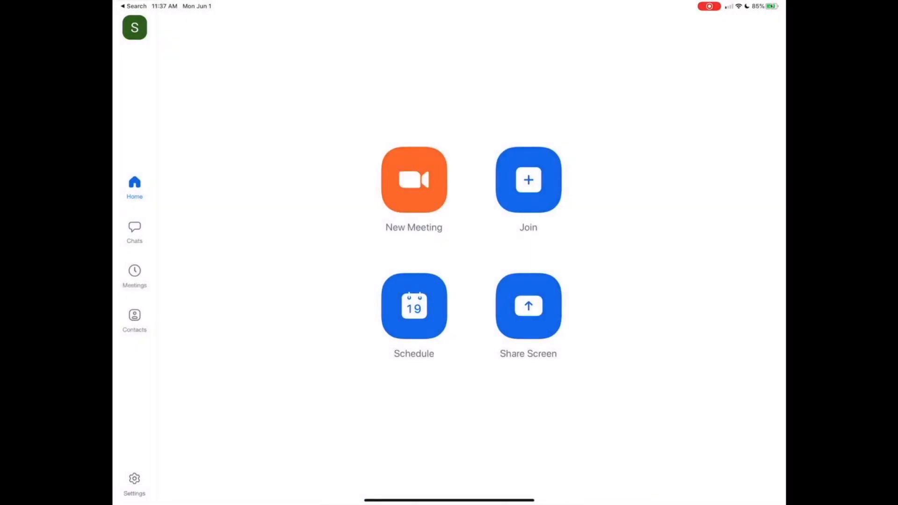
- Bring up Zoom's Schedule Meeting form and dismiss it
{"action": "left_click", "coordinate": [413, 305]}
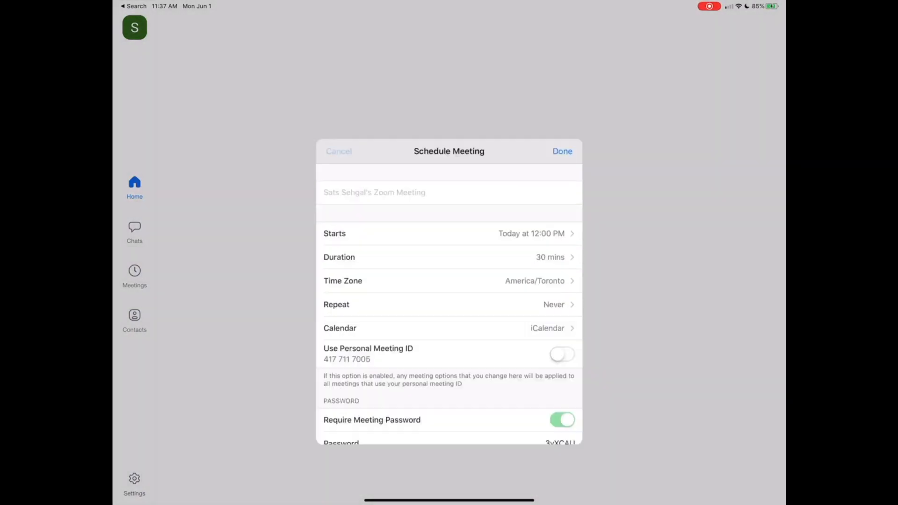
{"action": "left_click", "coordinate": [338, 151]}
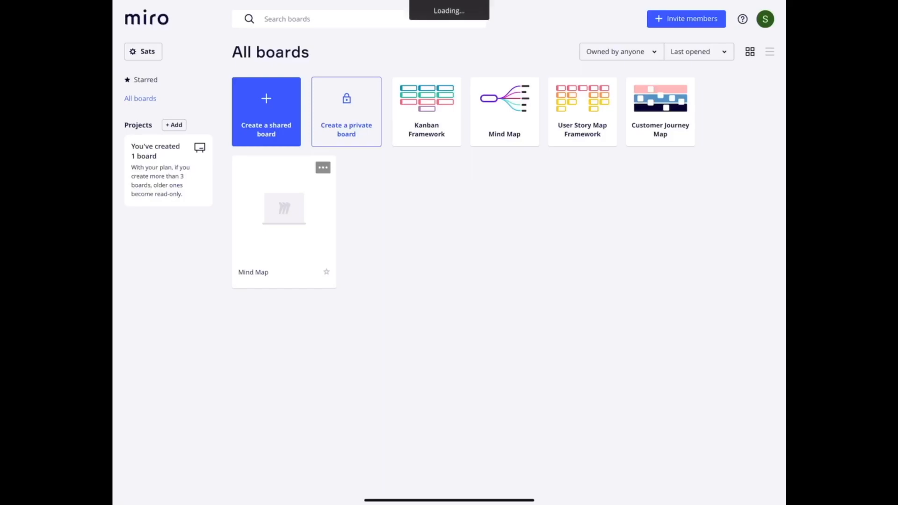
- Create a Kanban Framework board and write 'Update 1' in Team A's first backlog card
{"action": "left_click", "coordinate": [427, 101]}
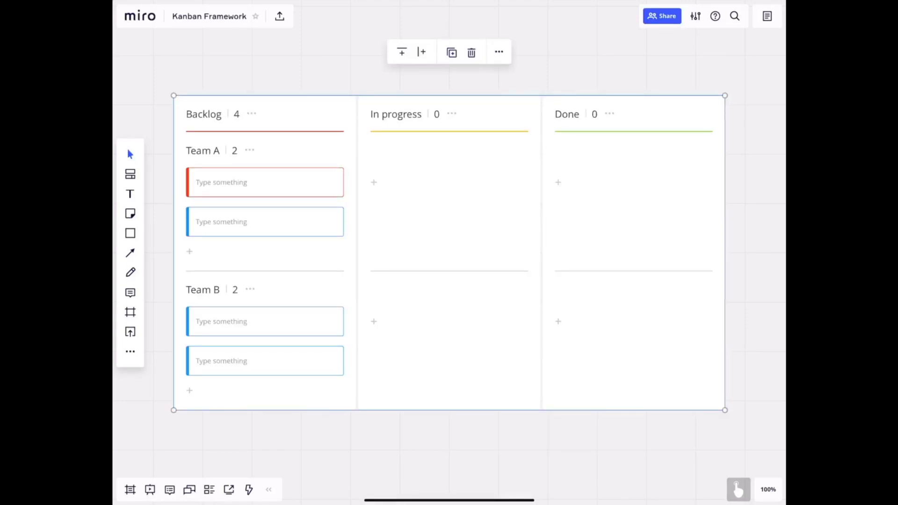
{"action": "left_click", "coordinate": [265, 182]}
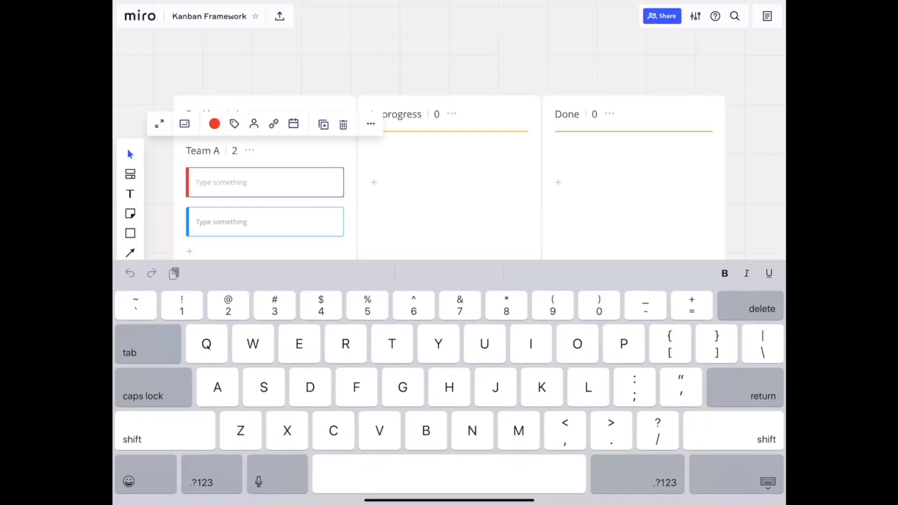
{"action": "type", "text": "Update 1"}
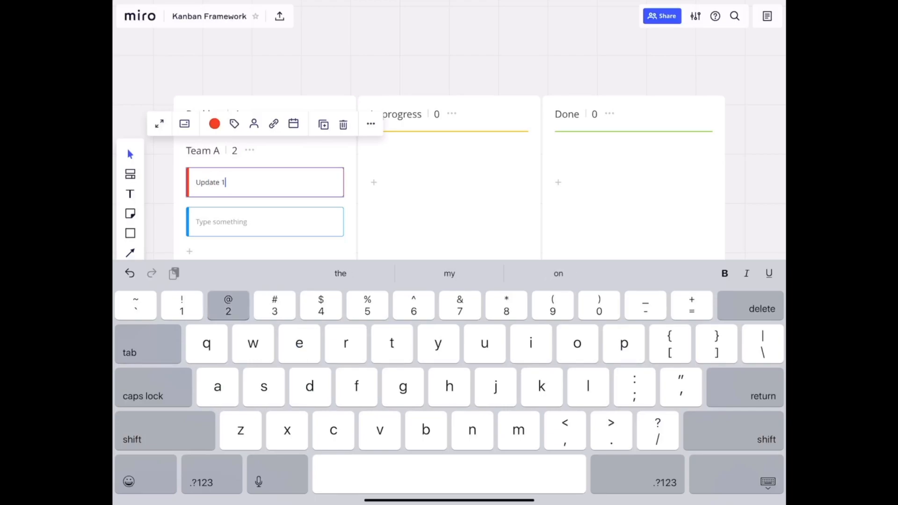
{"action": "type", "text": "23"}
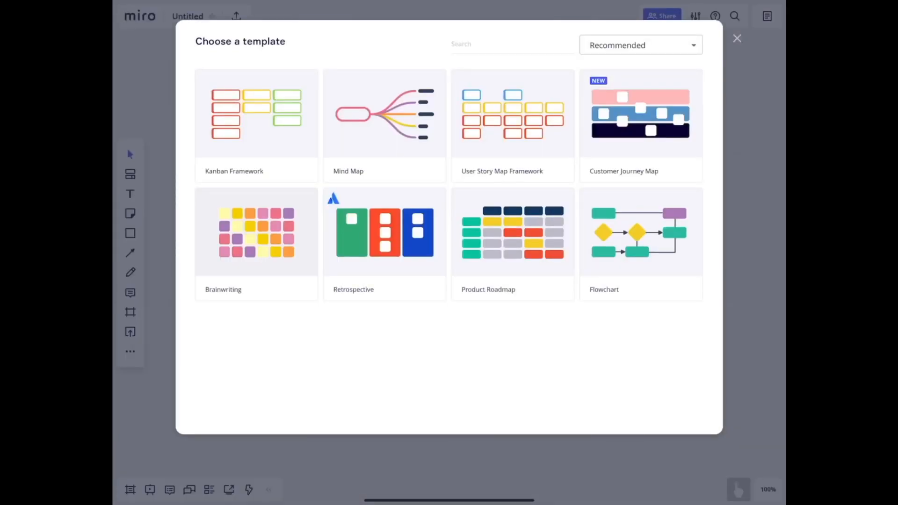
{"action": "left_click", "coordinate": [640, 45]}
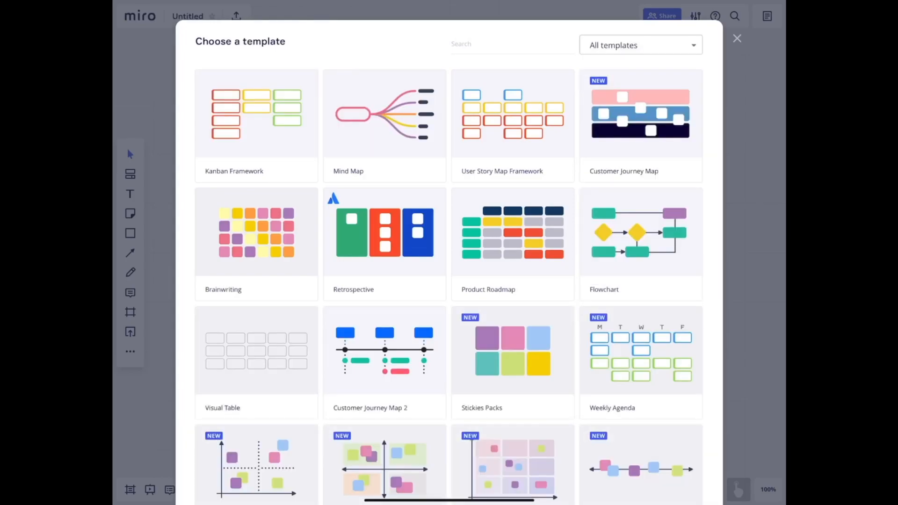
{"action": "scroll", "scroll_direction": "down", "scroll_amount": 3}
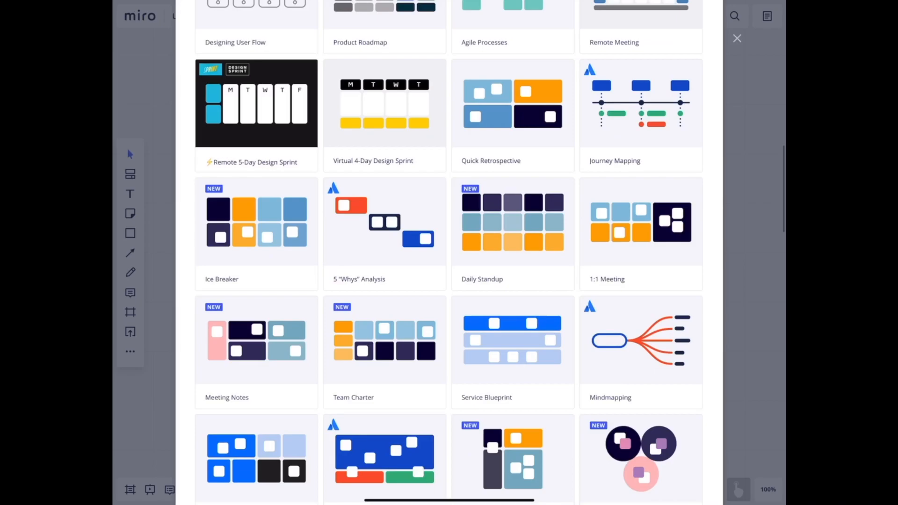
{"action": "scroll", "scroll_direction": "down", "scroll_amount": 3}
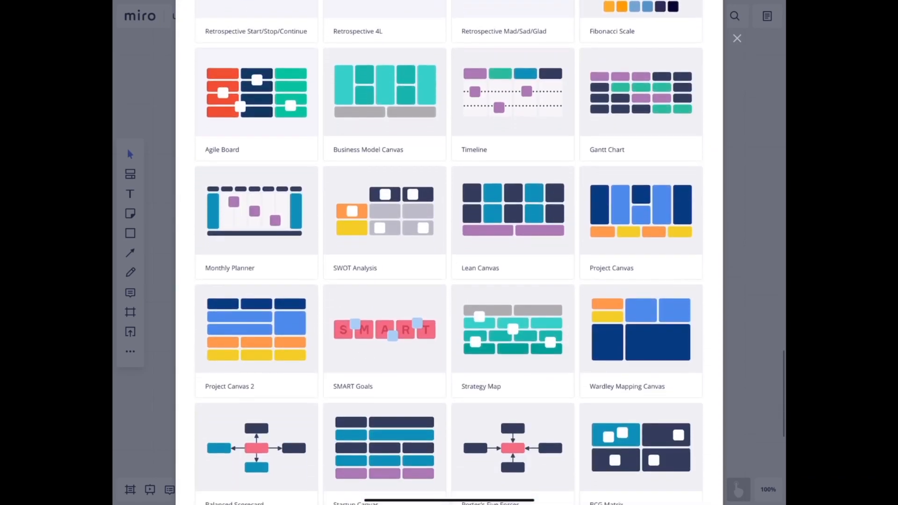
{"action": "scroll", "scroll_direction": "down", "scroll_amount": 3}
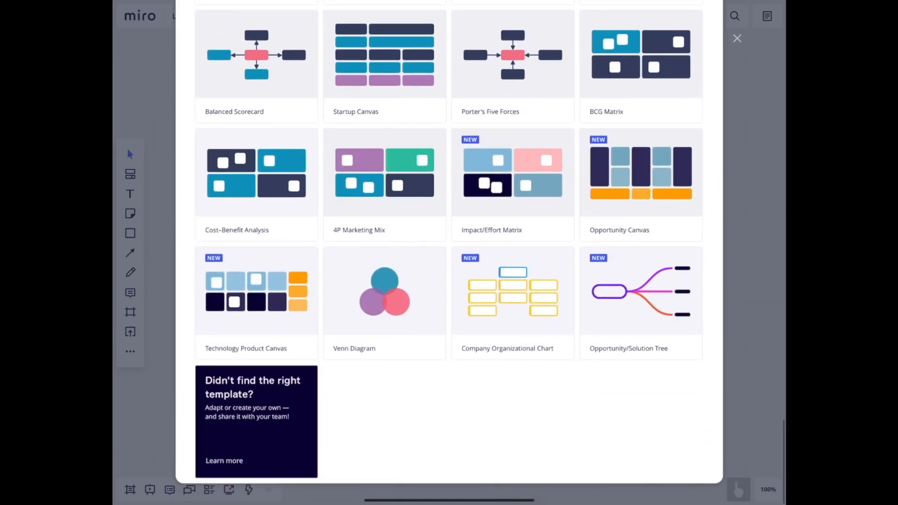
{"action": "scroll", "scroll_direction": "down", "scroll_amount": 3}
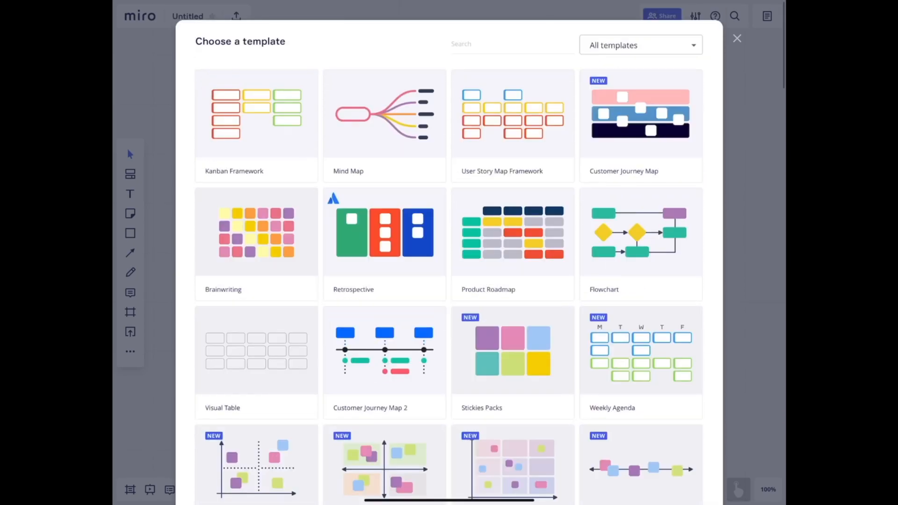
{"action": "scroll", "scroll_direction": "down", "scroll_amount": 3}
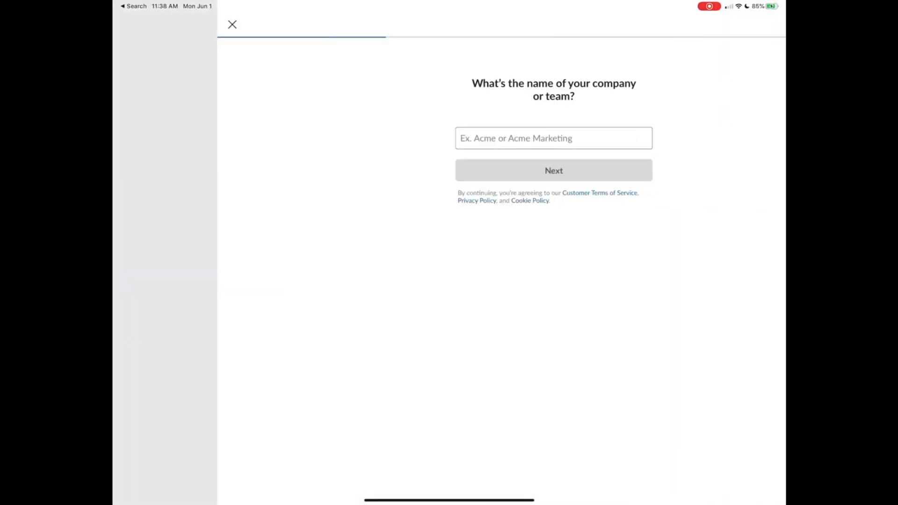
- Name the new Slack workspace 'Awesomegeoup1' and continue
{"action": "left_click", "coordinate": [553, 138]}
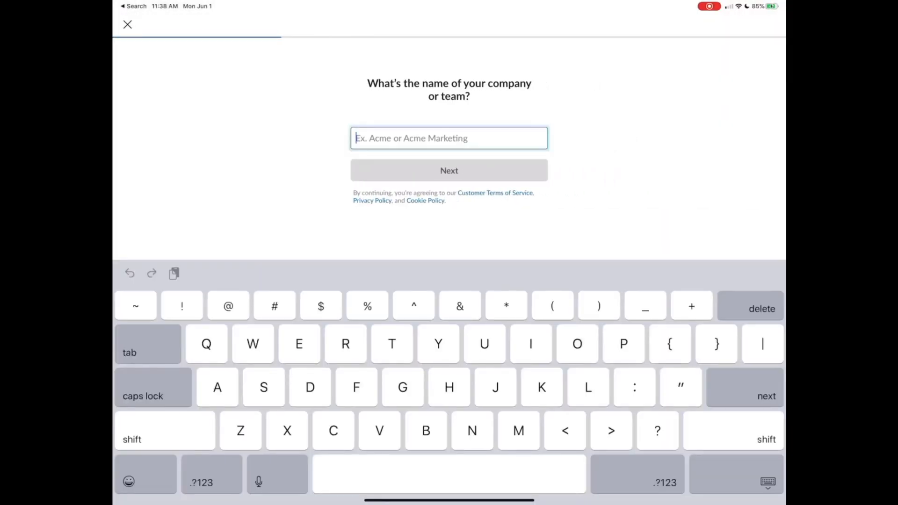
{"action": "type", "text": "Awesomege"}
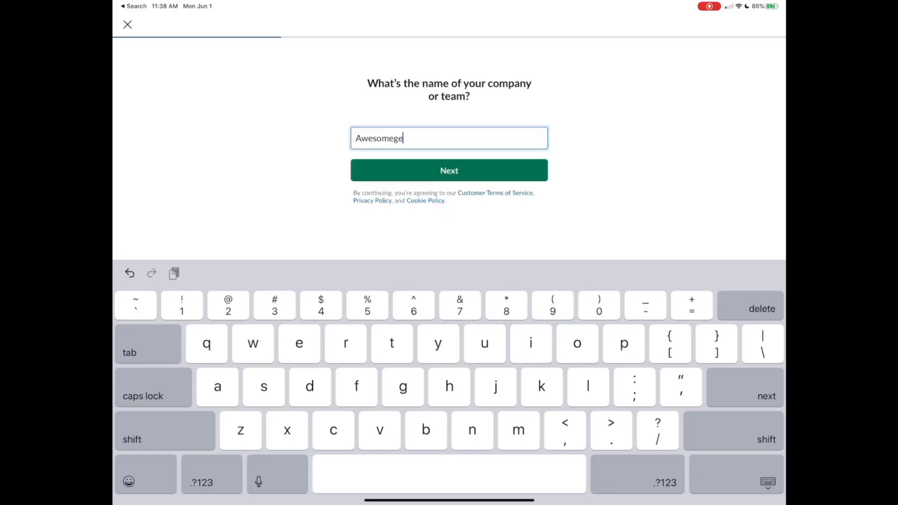
{"action": "type", "text": "oup1"}
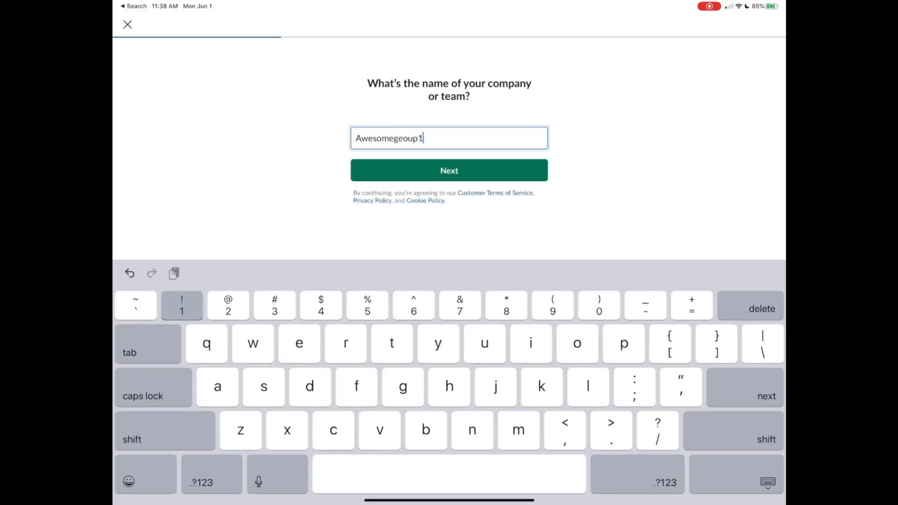
{"action": "left_click", "coordinate": [448, 170]}
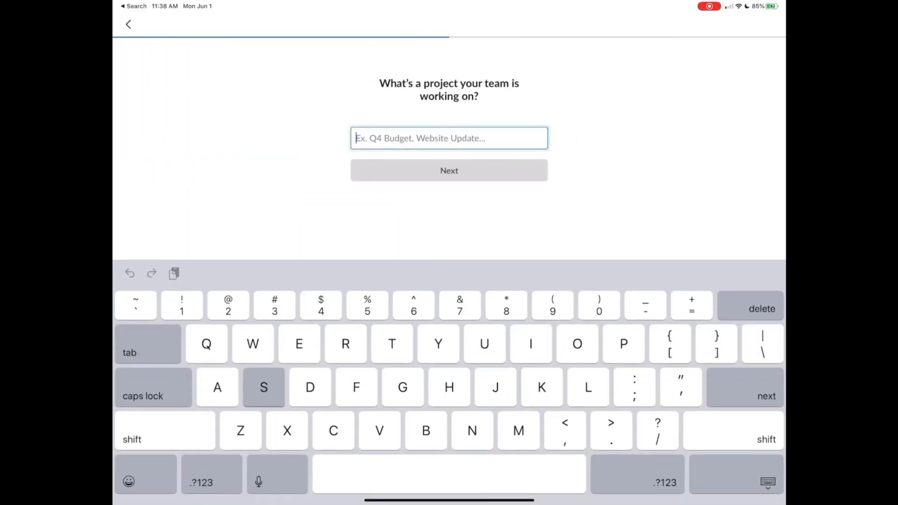
- Name the first project 'Something', skip inviting teammates, and open the #something channel
{"action": "type", "text": "Something"}
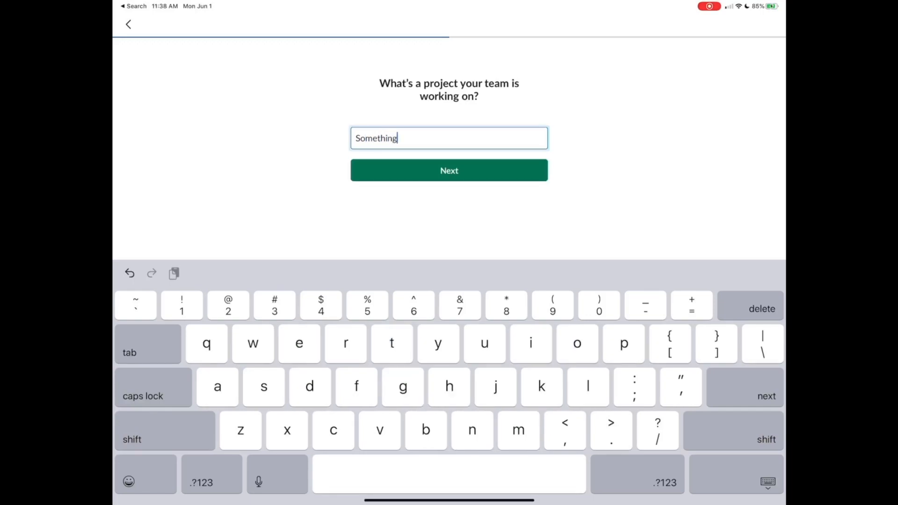
{"action": "left_click", "coordinate": [448, 170]}
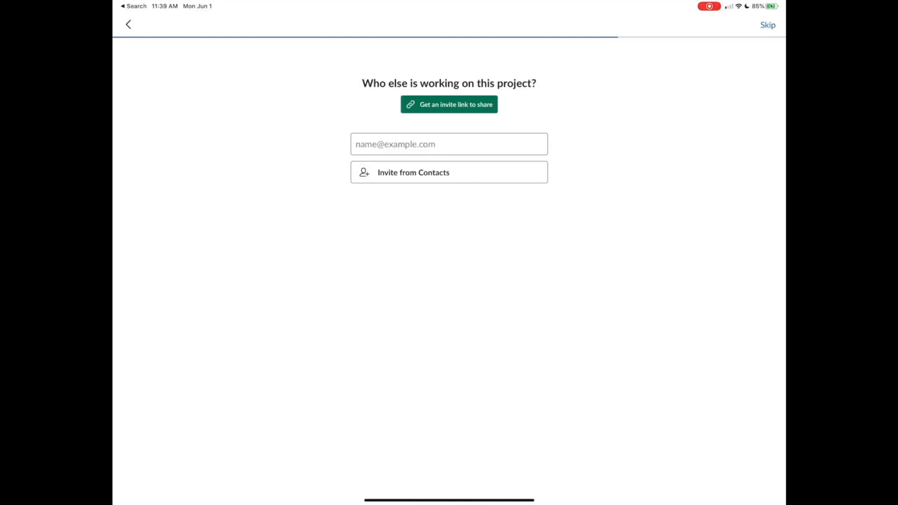
{"action": "left_click", "coordinate": [768, 25]}
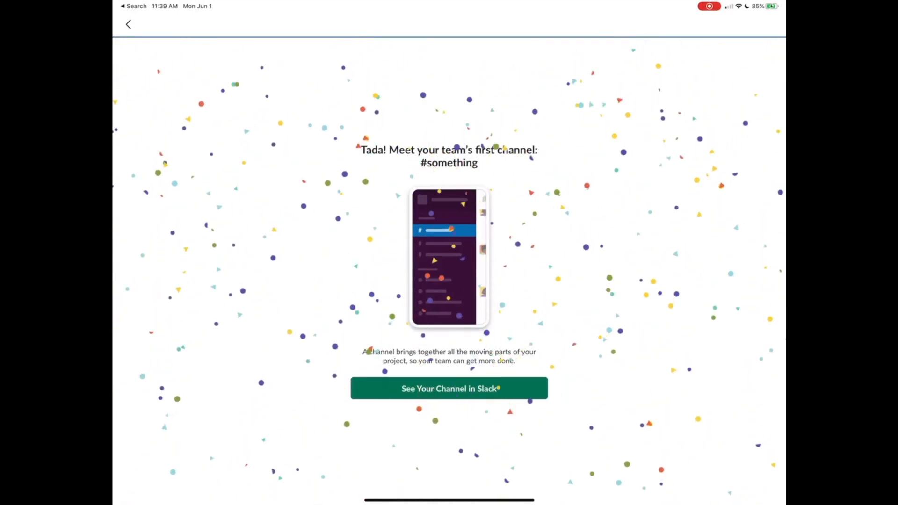
{"action": "left_click", "coordinate": [448, 389]}
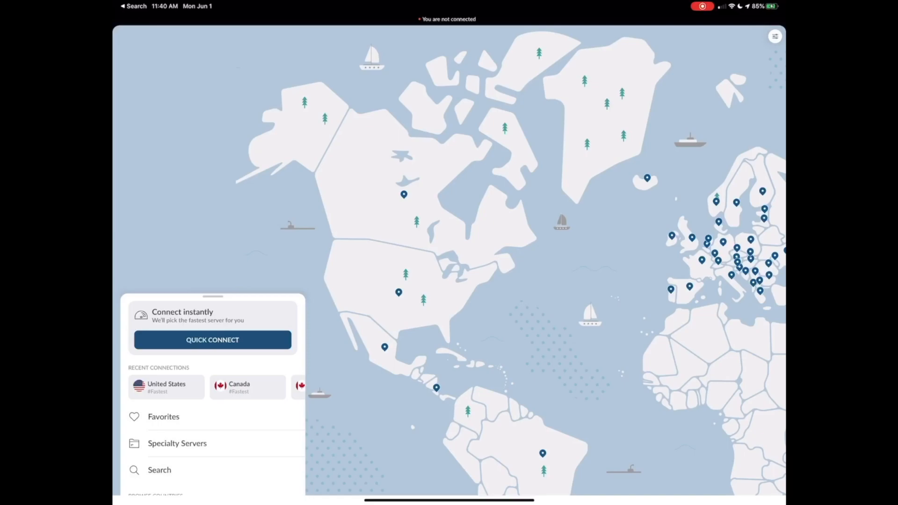
{"action": "left_click", "coordinate": [212, 339]}
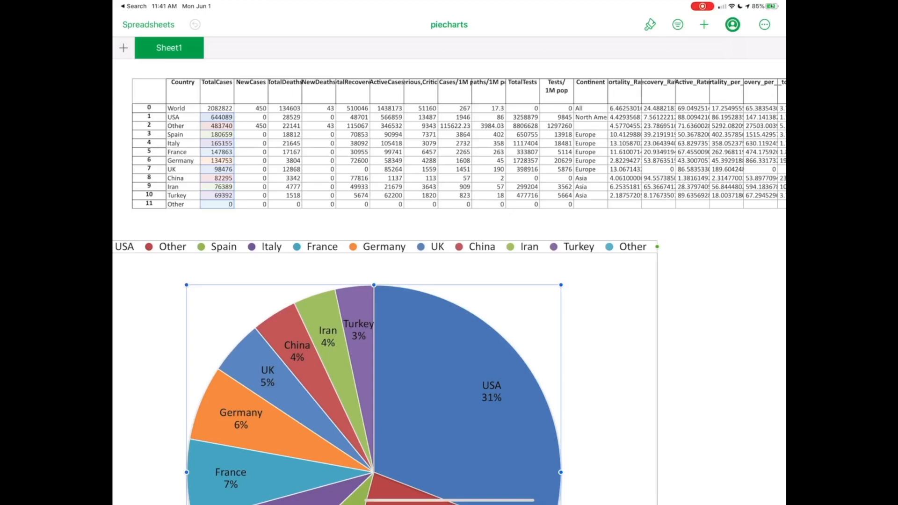
{"action": "scroll", "scroll_direction": "down", "scroll_amount": 3}
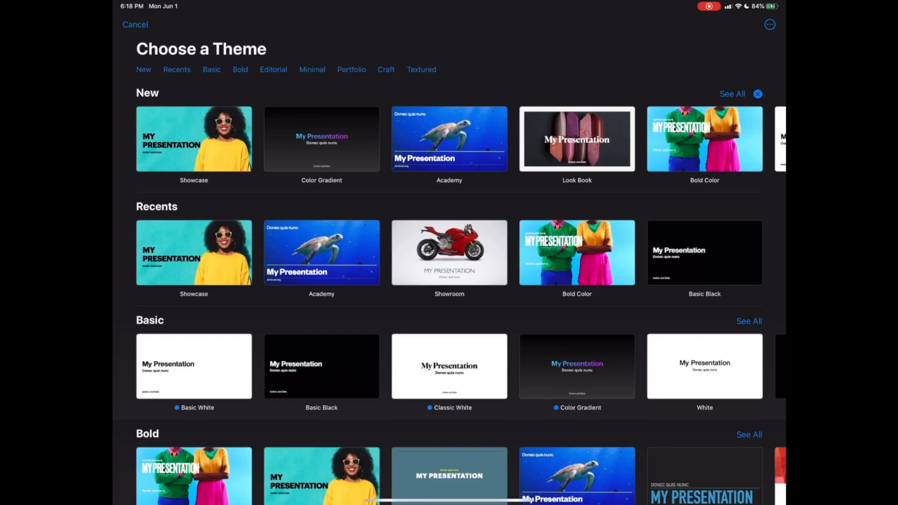
- Start a presentation from a cream-coloured theme, title it 'Here is a nice interface', and browse the insert-media choices
{"action": "scroll", "scroll_direction": "down", "scroll_amount": 3}
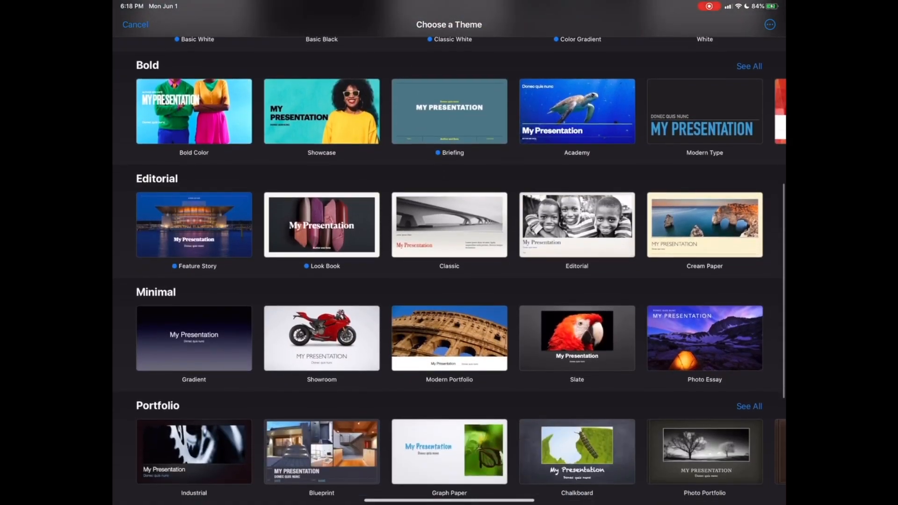
{"action": "left_click", "coordinate": [194, 224]}
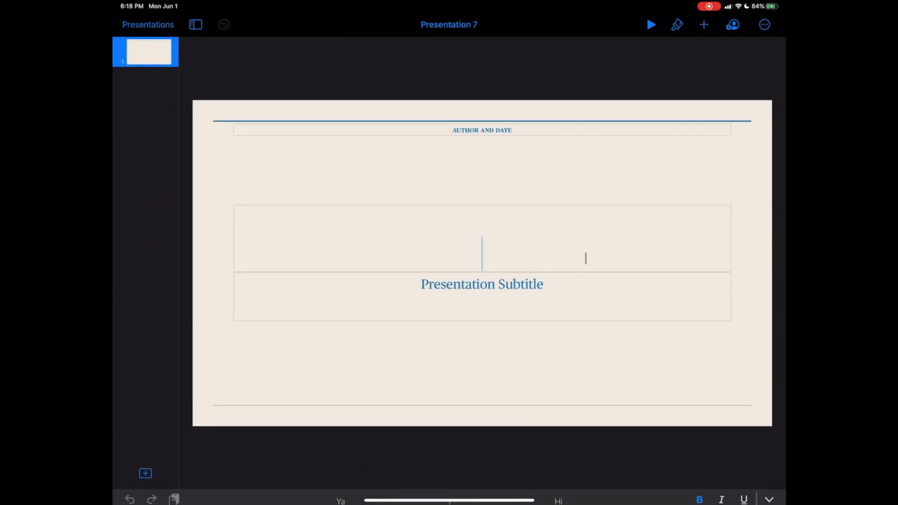
{"action": "type", "text": "Here is a nice int"}
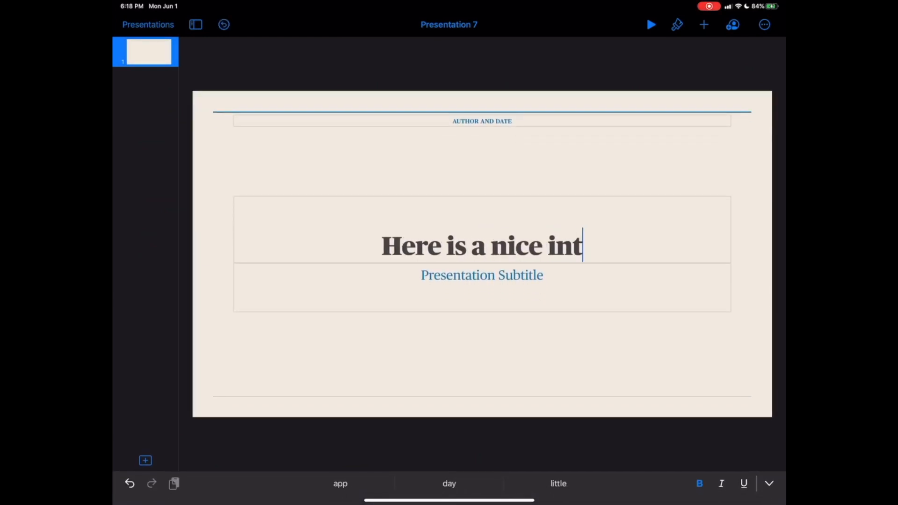
{"action": "left_click", "coordinate": [704, 25]}
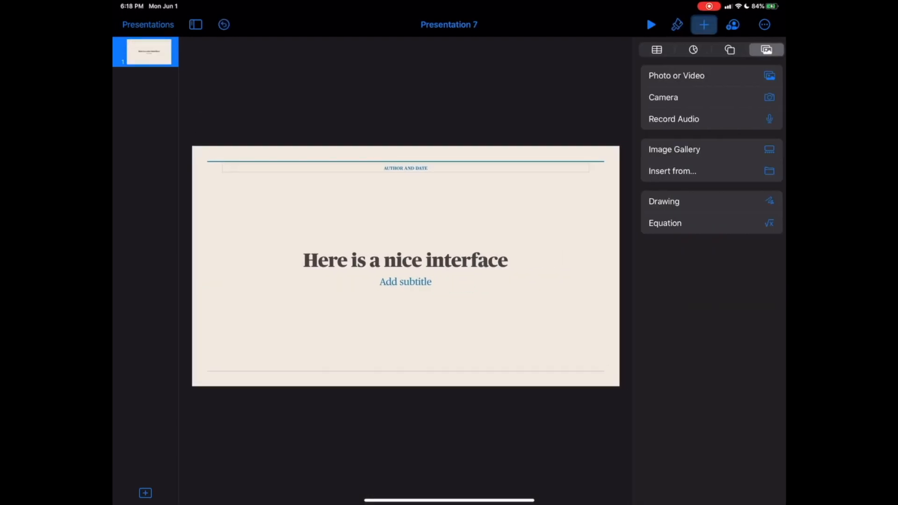
{"action": "left_click", "coordinate": [404, 259]}
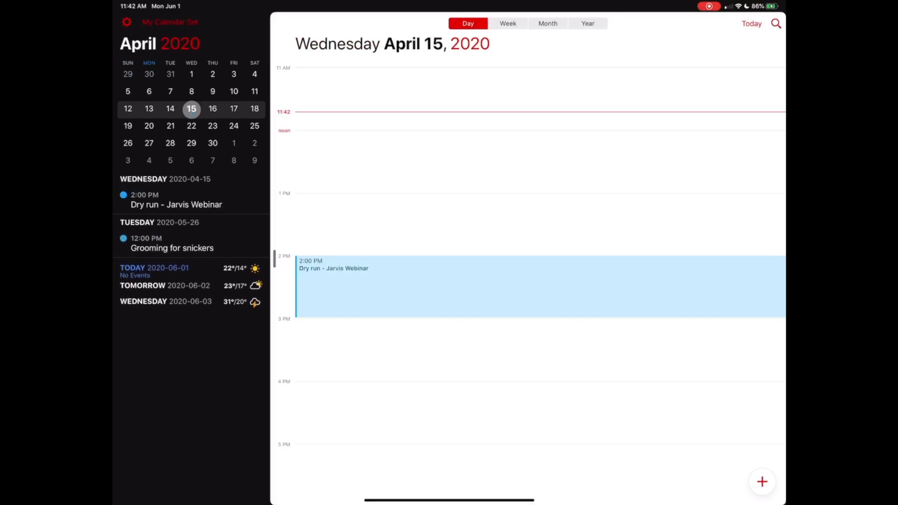
- Scroll the day view for April 1, 2020 and bring up the calendar settings
{"action": "scroll", "scroll_direction": "down", "scroll_amount": 3}
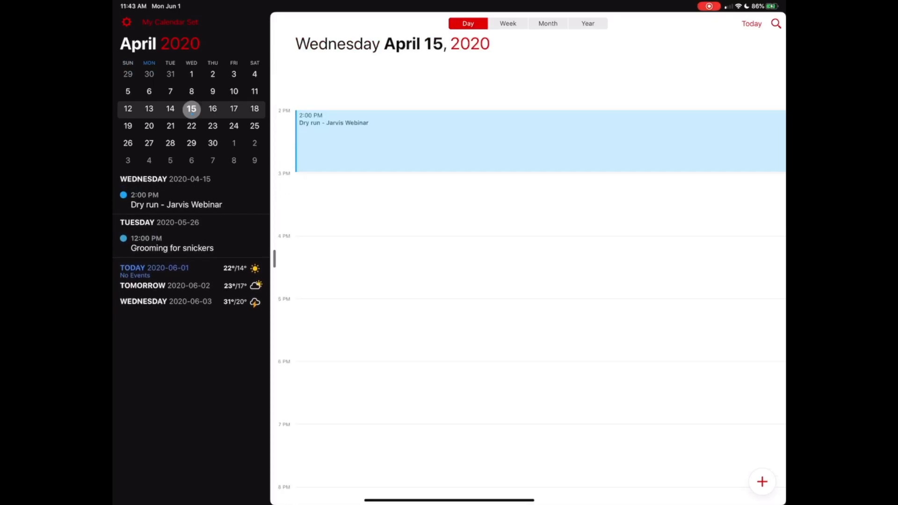
{"action": "scroll", "scroll_direction": "down", "scroll_amount": 3}
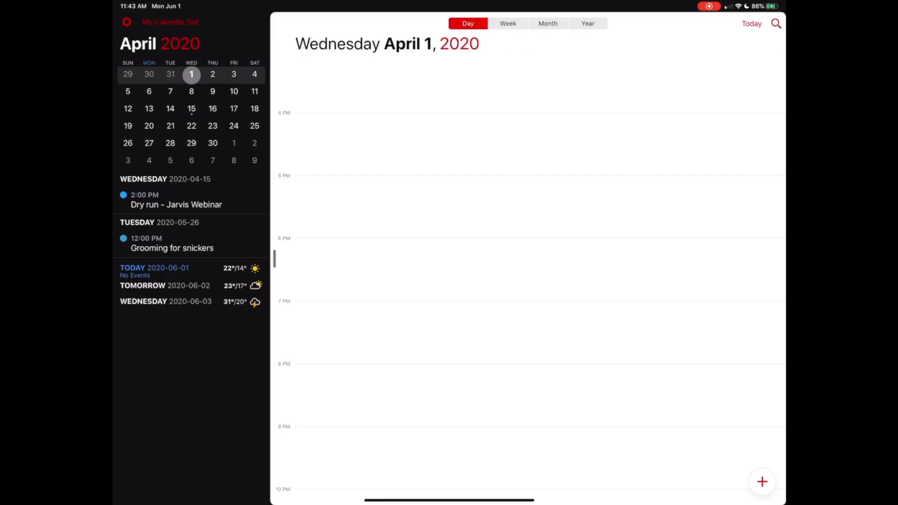
{"action": "left_click", "coordinate": [126, 22]}
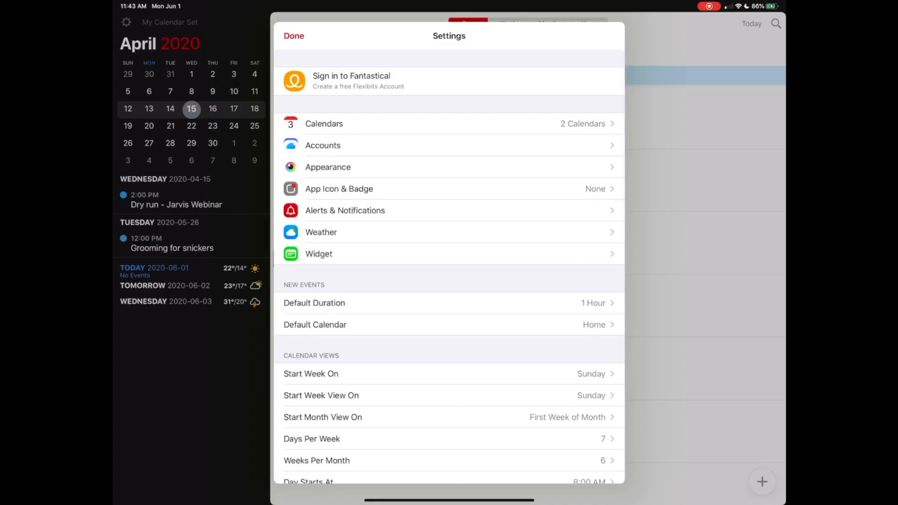
- Scroll the Settings screen through the New Events and Calendar Views options
{"action": "scroll", "scroll_direction": "down", "scroll_amount": 3}
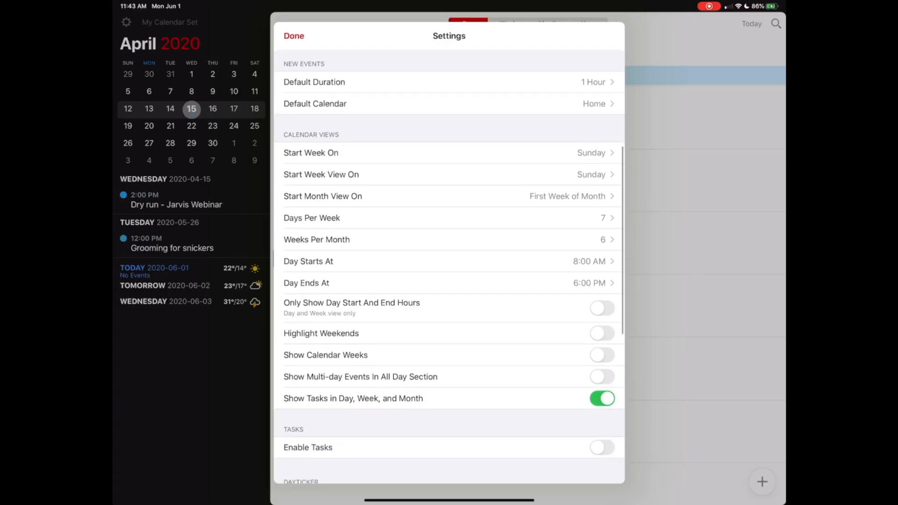
{"action": "scroll", "scroll_direction": "down", "scroll_amount": 3}
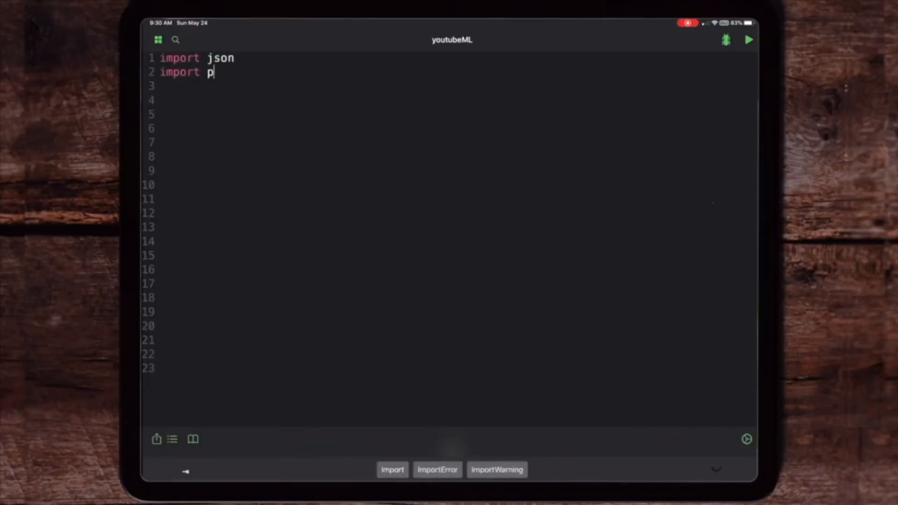
- Write import lines for pandas as pd, PIL Image, BytesIO, numpy as np, matplotlib.pyplot imshow and a partial pytube import
{"action": "type", "text": "andas as pd"}
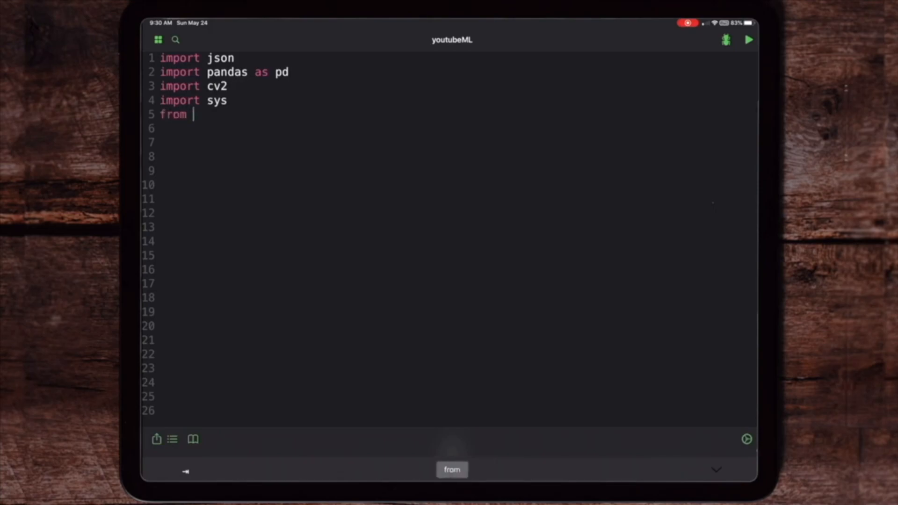
{"action": "type", "text": "PIL import Image"}
{"action": "left_click", "coordinate": [449, 142]}
{"action": "type", "text": "from"}
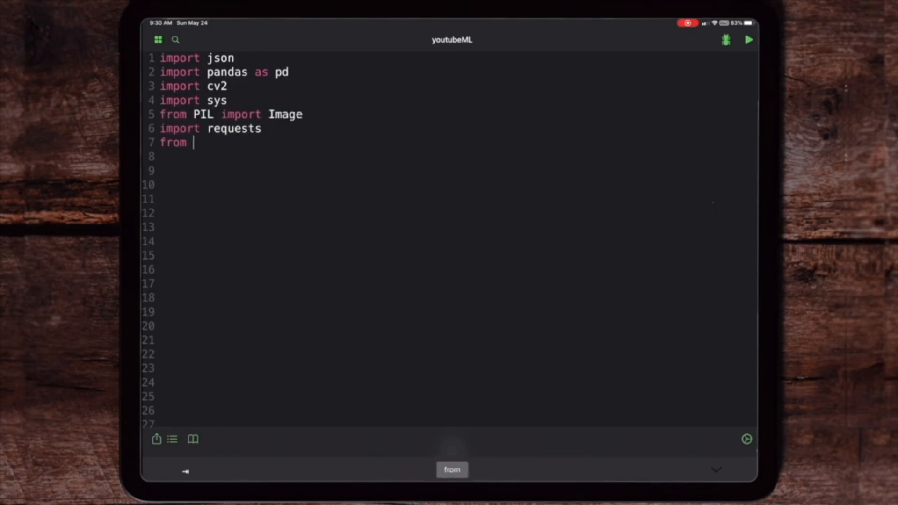
{"action": "type", "text": "io import BytesIO"}
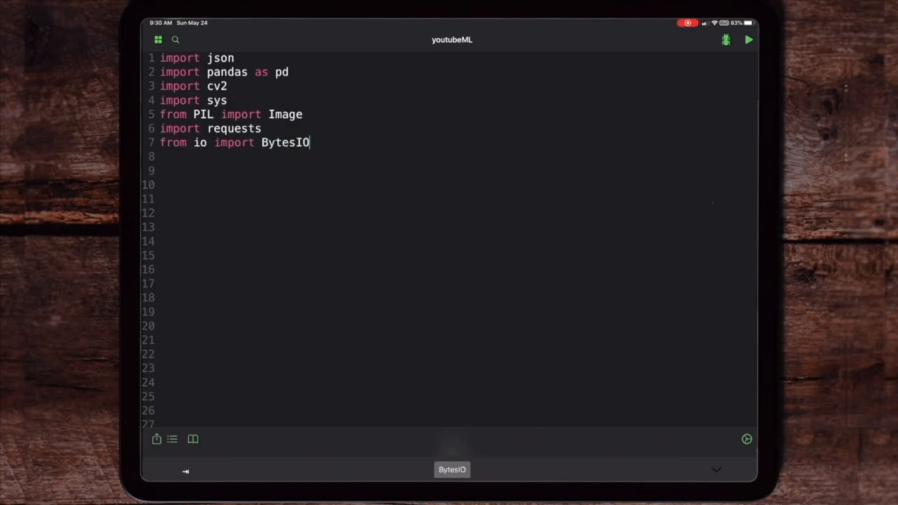
{"action": "type", "text": "import numpy as"}
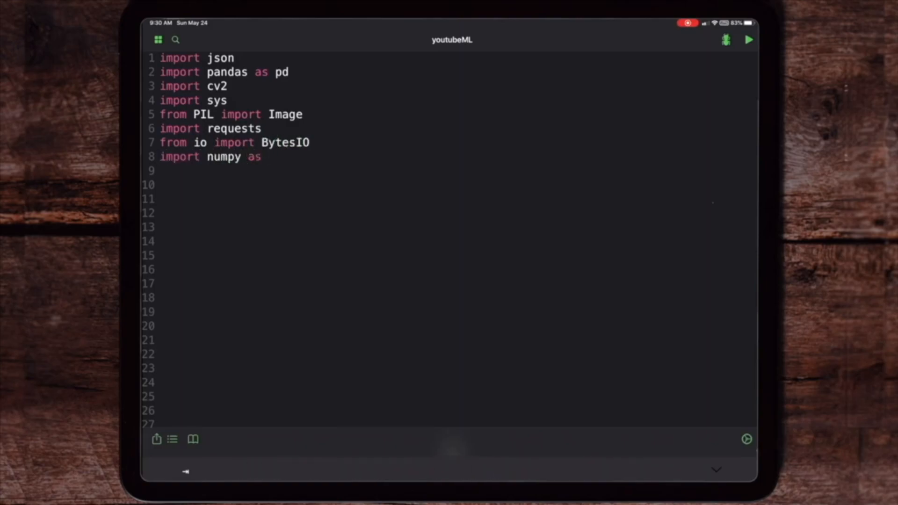
{"action": "type", "text": "np"}
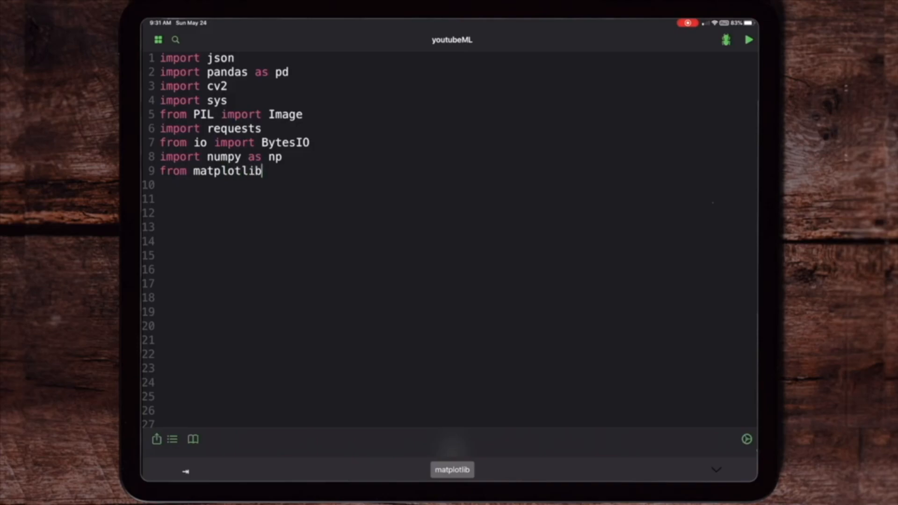
{"action": "type", "text": ".pyplot import"}
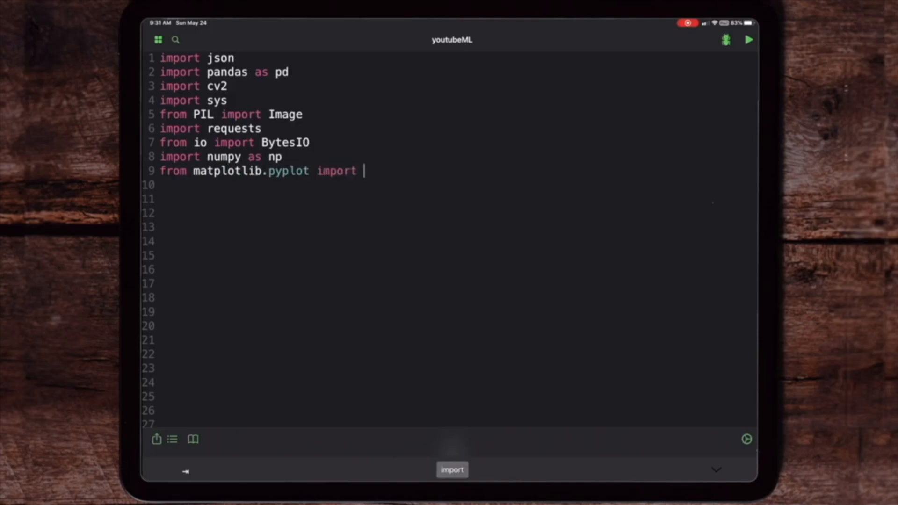
{"action": "type", "text": "imshow"}
{"action": "left_click", "coordinate": [456, 185]}
{"action": "type", "text": "from pytube"}
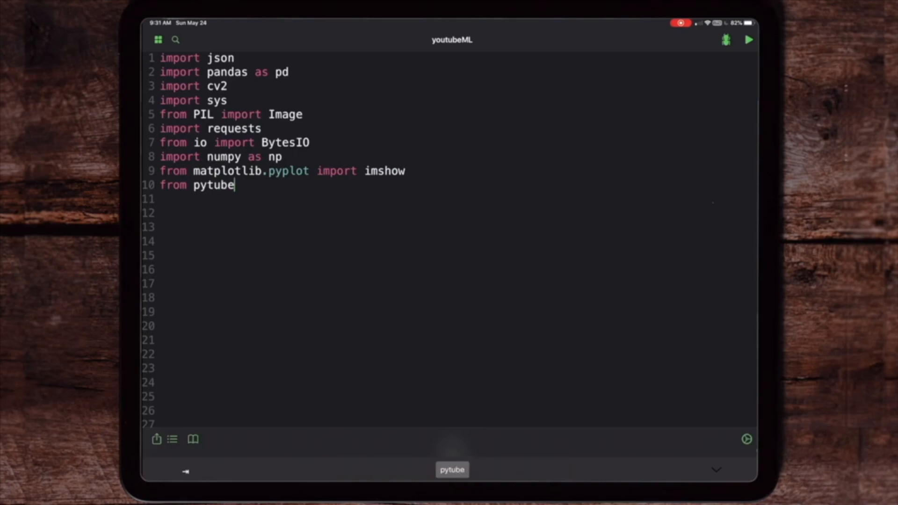
{"action": "type", "text": "impo"}
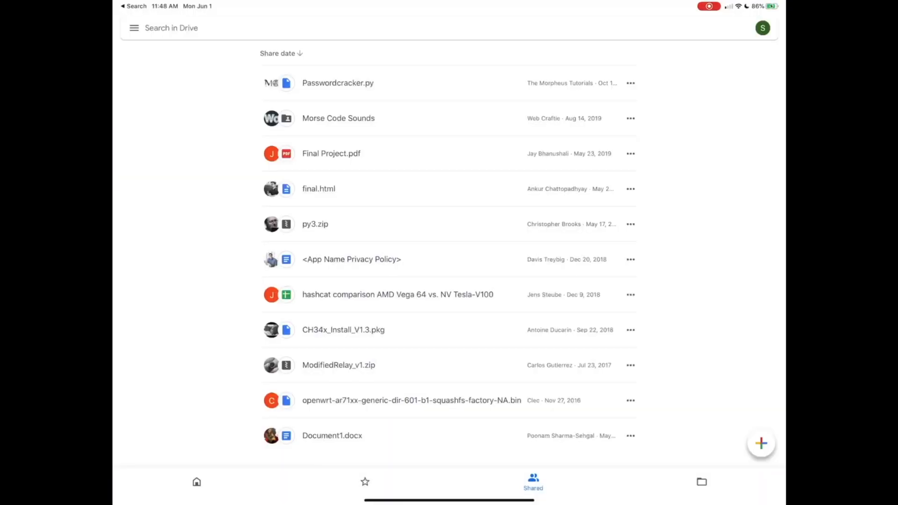
- View Final Project.pdf from the Shared tab, scrolling through its face-detection code and results
{"action": "left_click", "coordinate": [318, 188]}
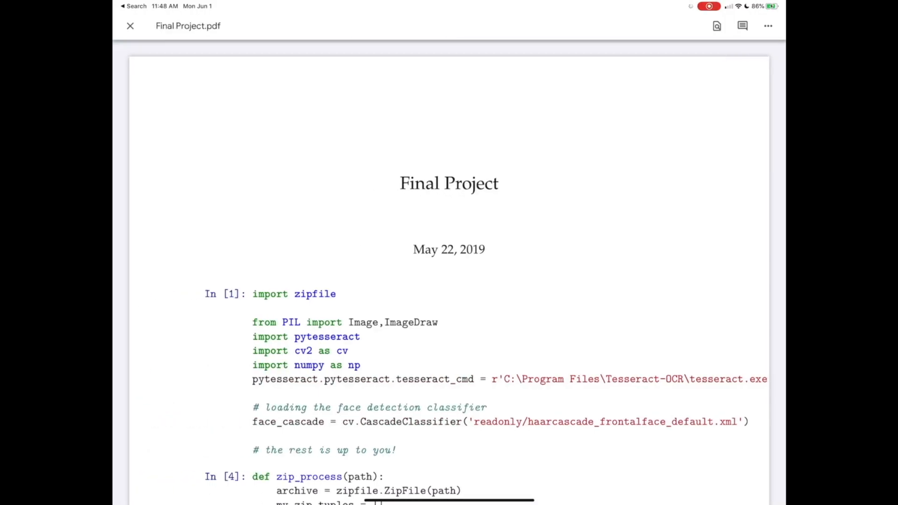
{"action": "scroll", "scroll_direction": "down", "scroll_amount": 3}
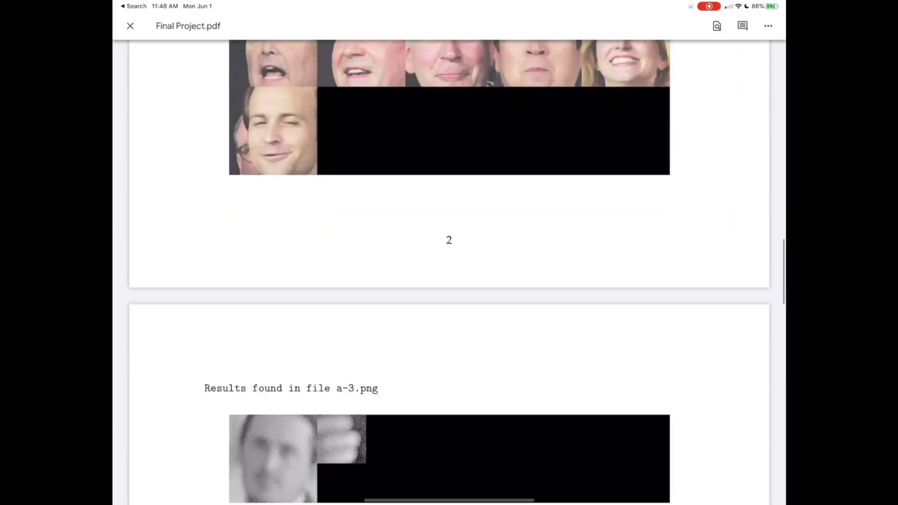
{"action": "scroll", "scroll_direction": "down", "scroll_amount": 3}
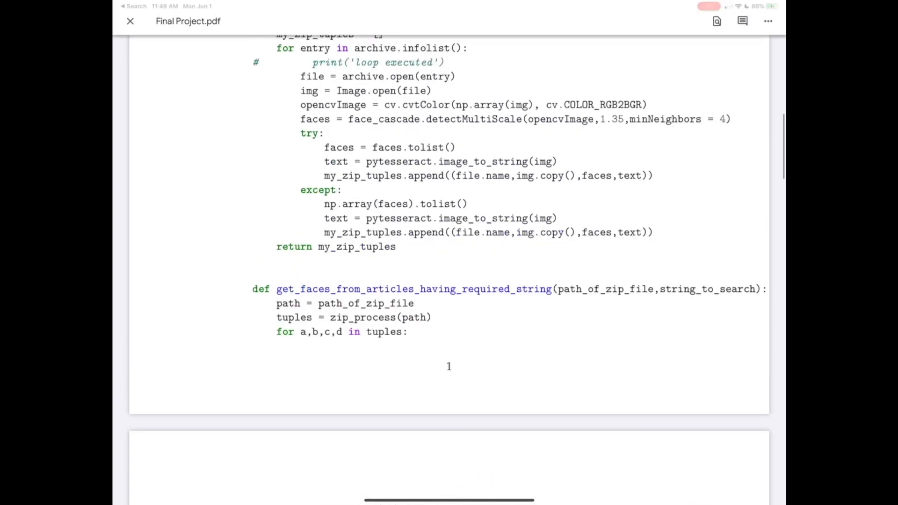
{"action": "left_click", "coordinate": [129, 22]}
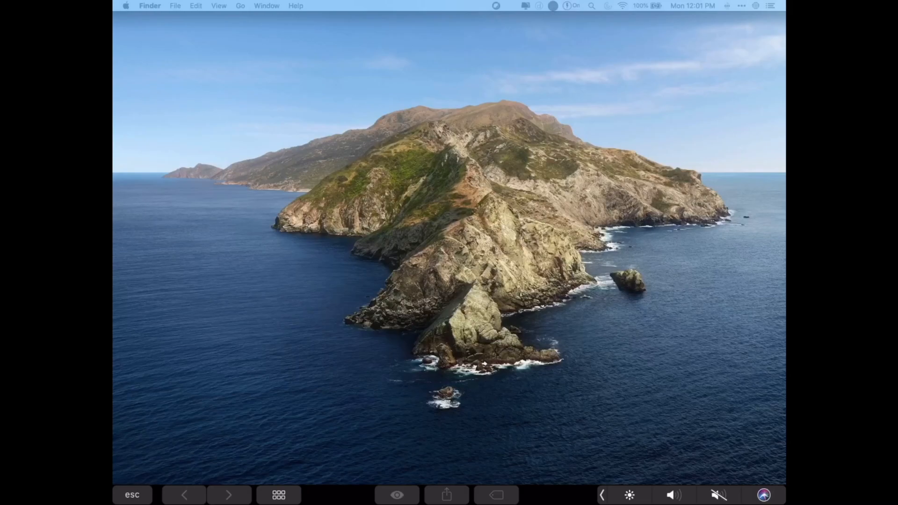
- Connect Duet to the Mac and load amazon.ca in Chrome on the extended desktop
{"action": "left_click", "coordinate": [279, 495]}
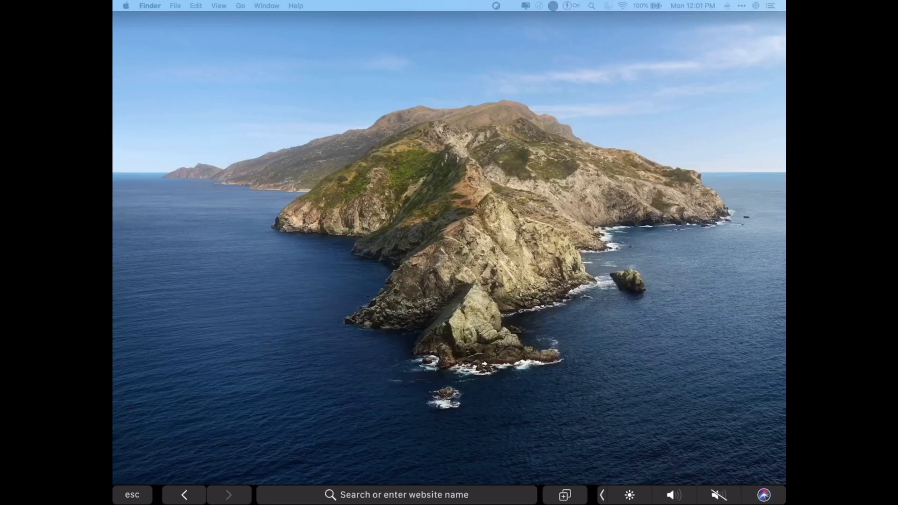
{"action": "left_click", "coordinate": [763, 495]}
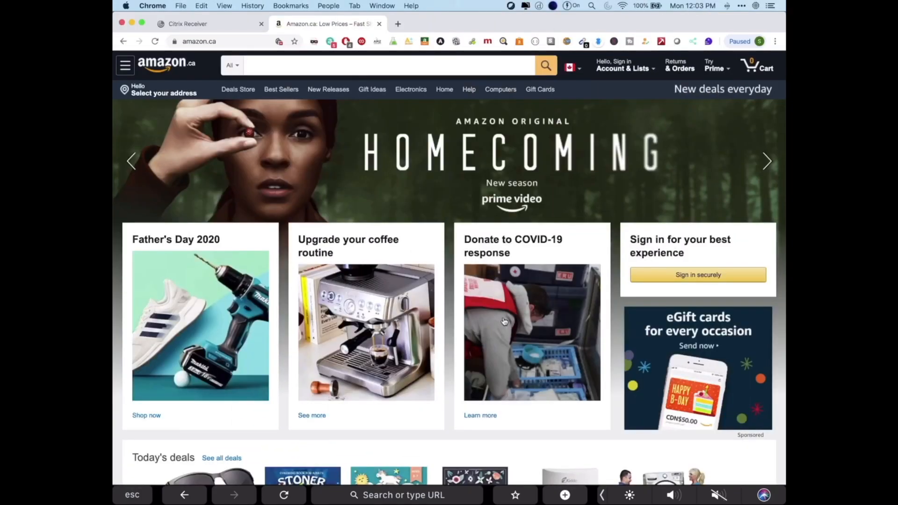
{"action": "left_click", "coordinate": [369, 90]}
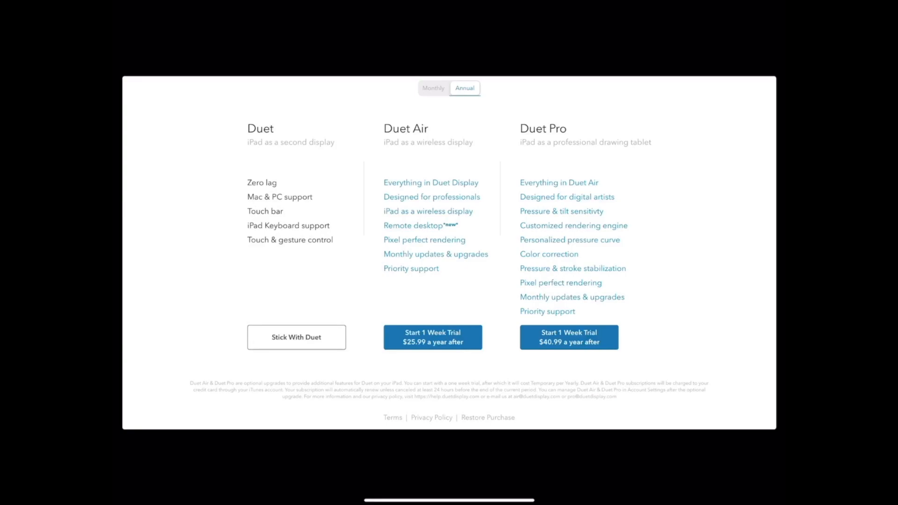
- Switch the upgrade pricing between Monthly and Annual, then dismiss the plans page
{"action": "left_click", "coordinate": [433, 88]}
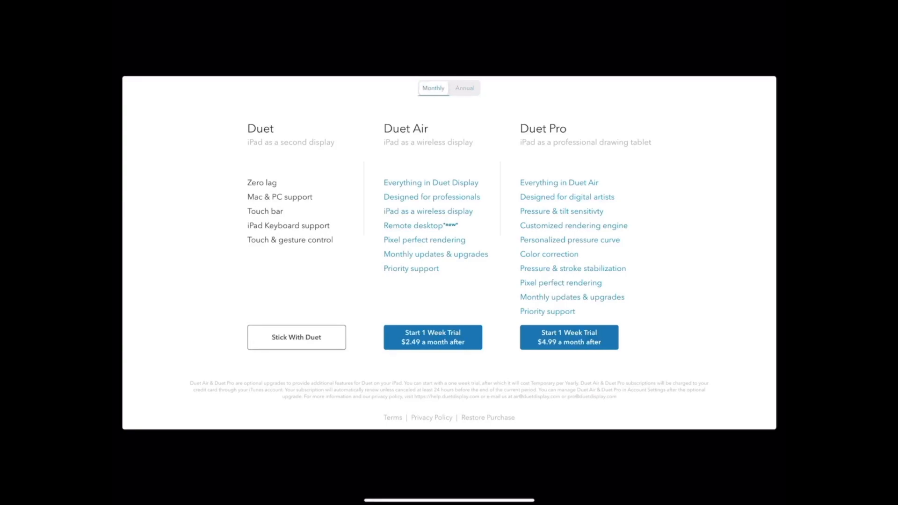
{"action": "left_click", "coordinate": [464, 88]}
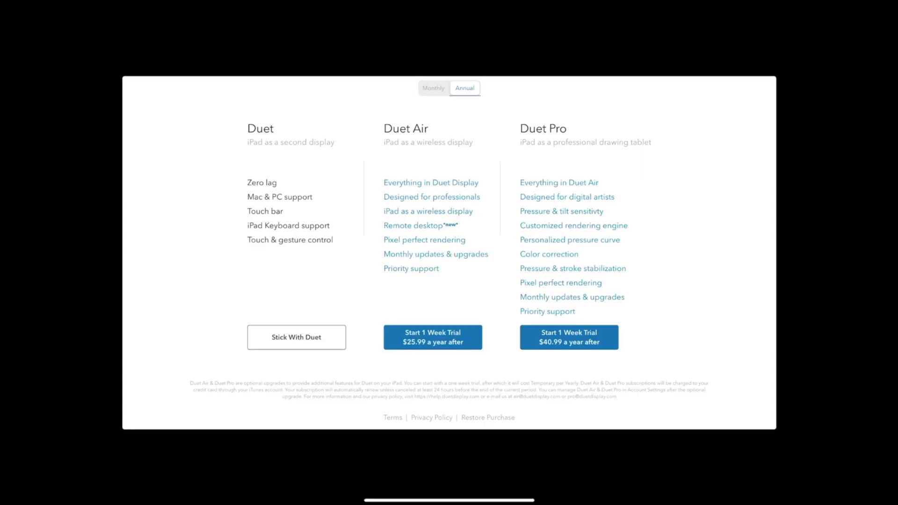
{"action": "left_click", "coordinate": [296, 336]}
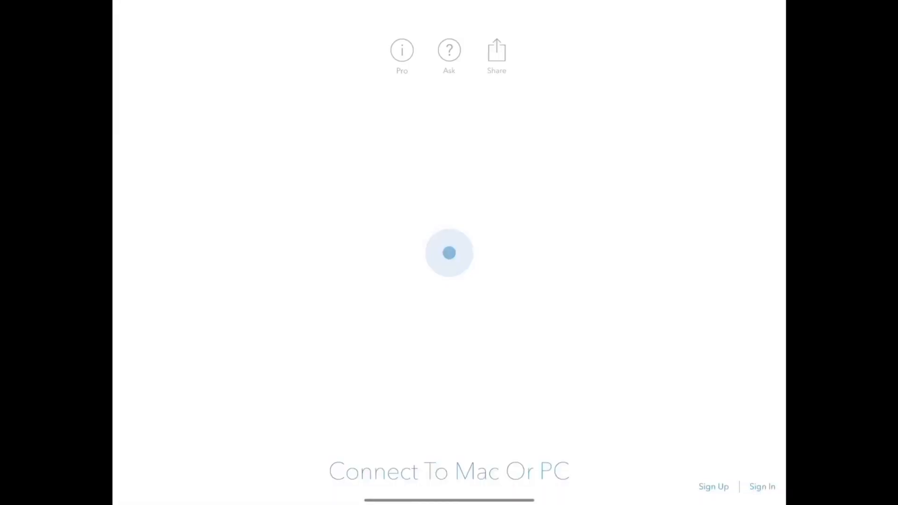